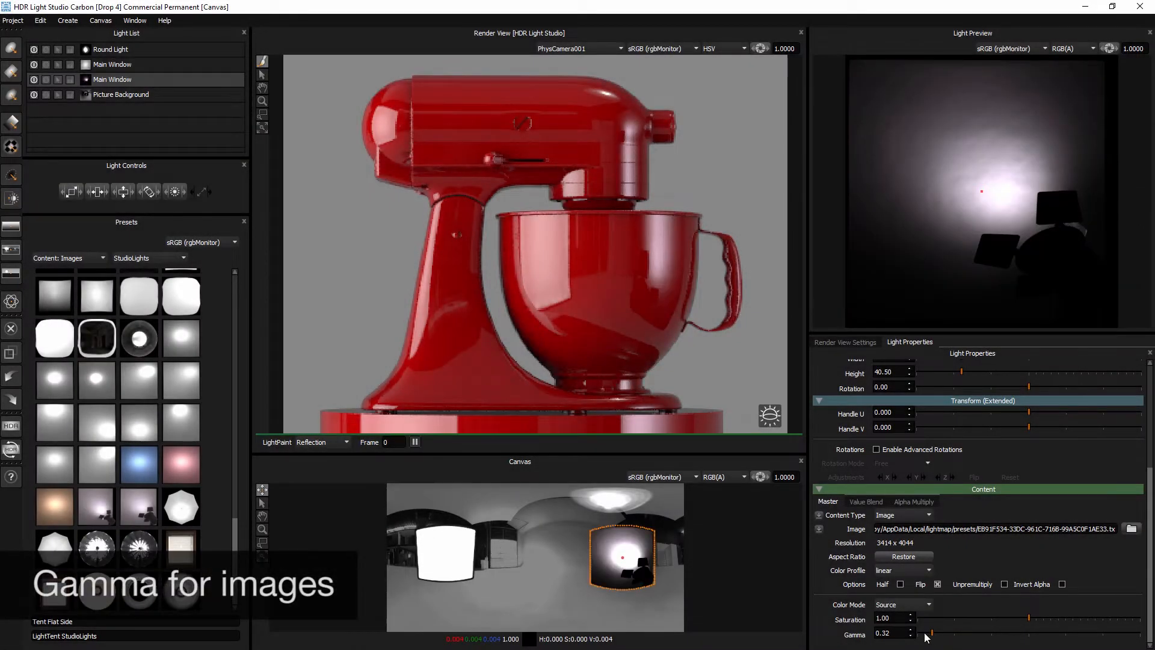
- Lower the image gamma on the mixer and kettle lights and adjust the background HDRI's gamma
{"action": "left_click_drag", "start_coordinate": [934, 632], "coordinate": [958, 632]}
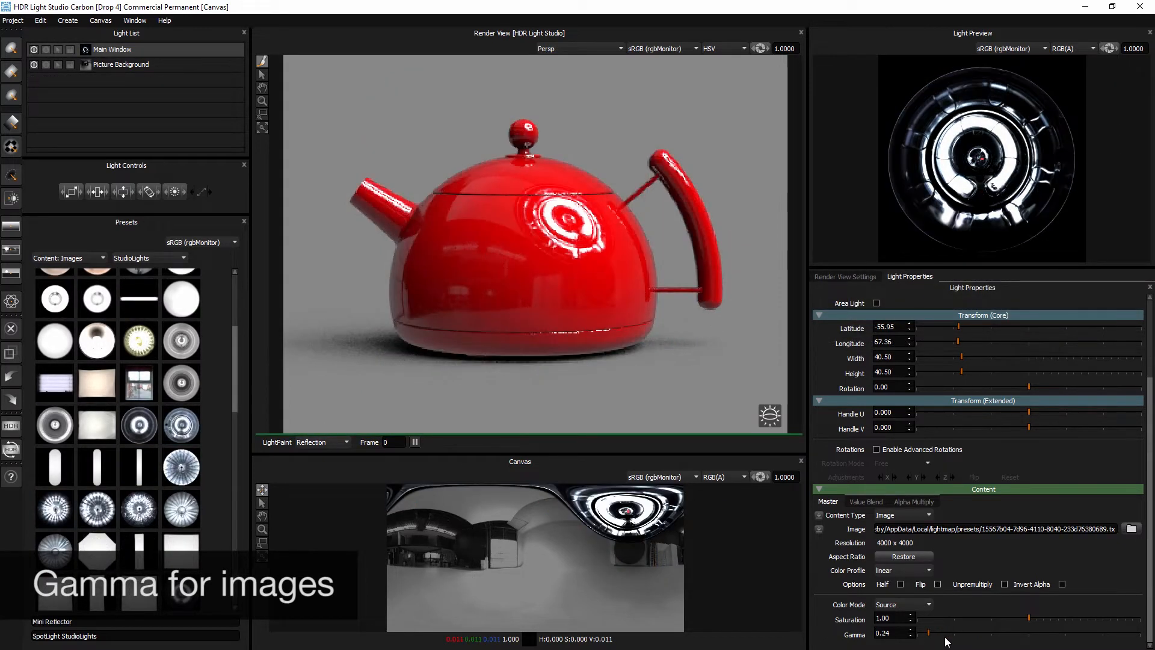
{"action": "left_click_drag", "start_coordinate": [946, 634], "coordinate": [1017, 634]}
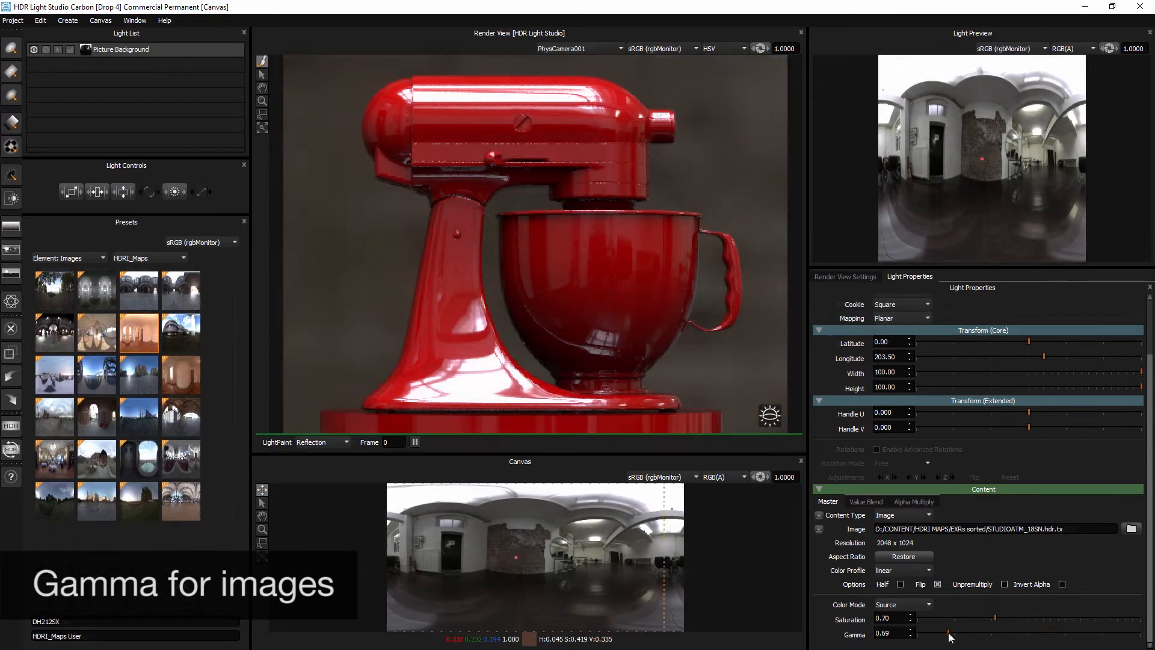
{"action": "left_click_drag", "start_coordinate": [950, 632], "coordinate": [990, 632]}
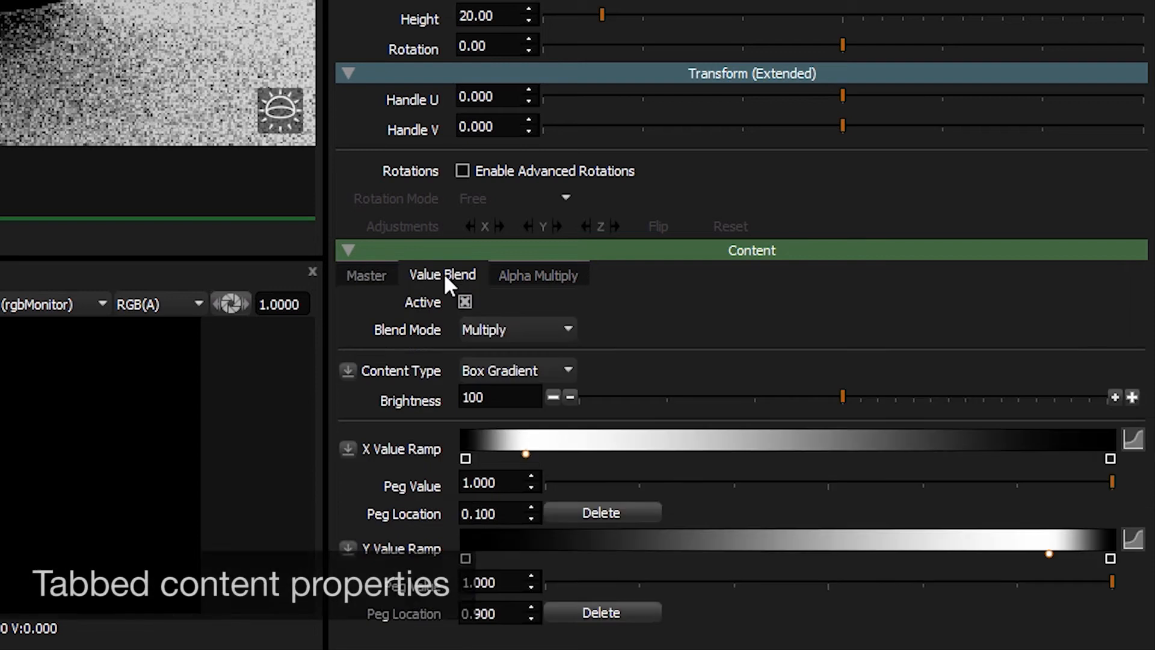
{"action": "mouse_move", "coordinate": [541, 288]}
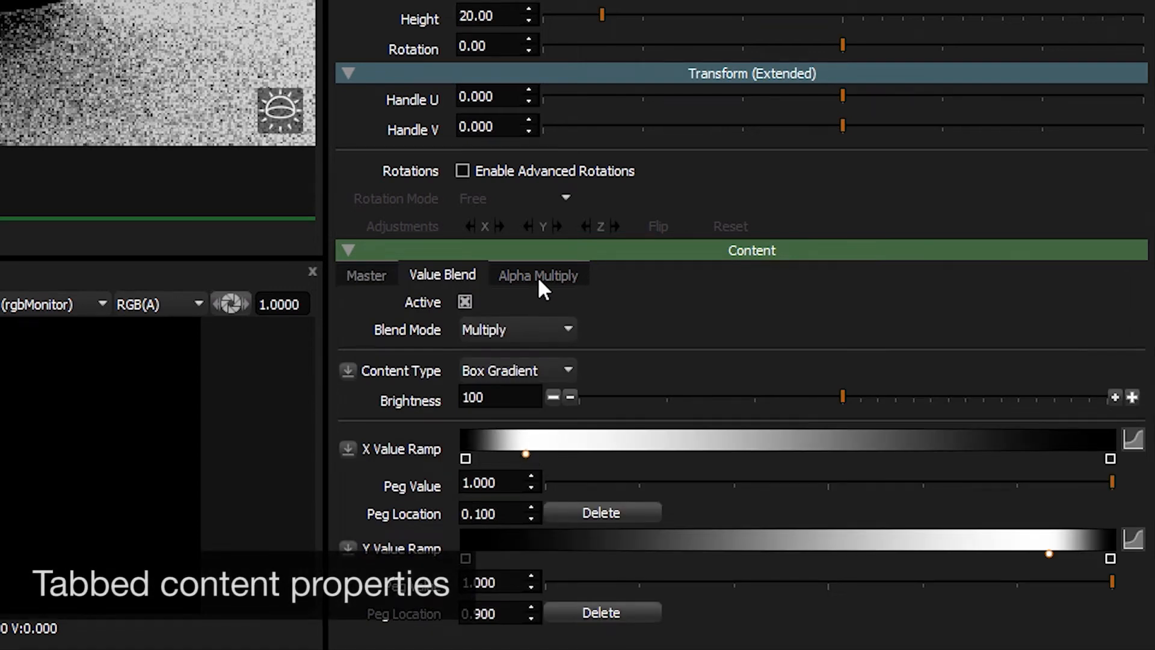
- View the Alpha Multiply box-gradient settings, then return to the Value Blend tab
{"action": "left_click", "coordinate": [538, 275]}
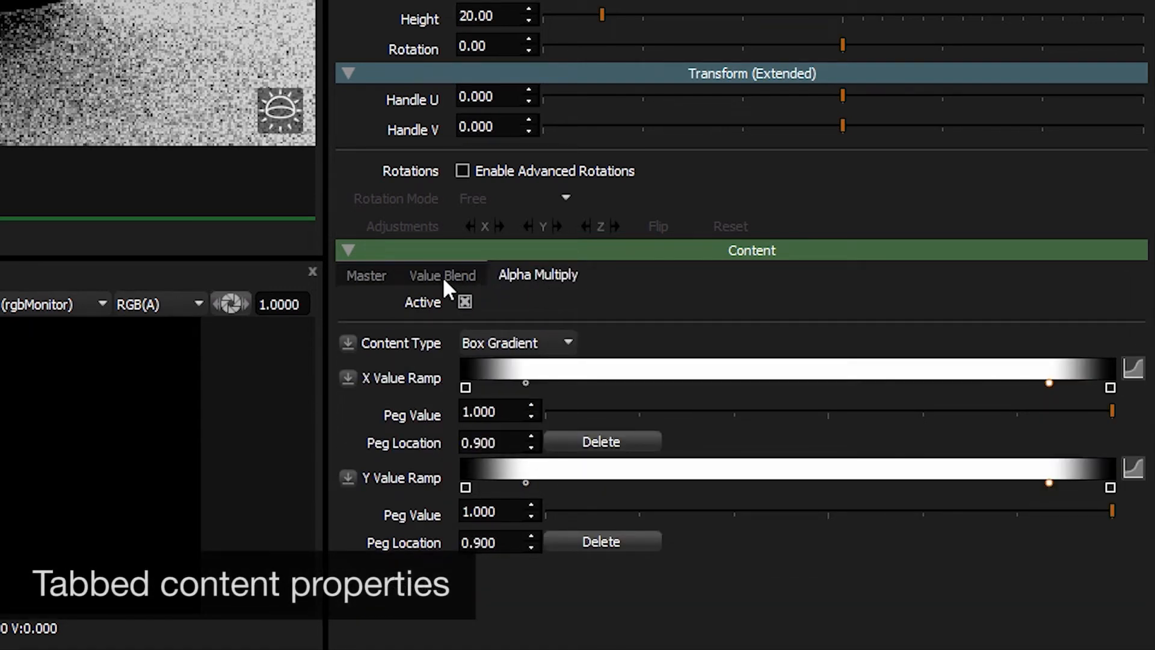
{"action": "left_click", "coordinate": [365, 275]}
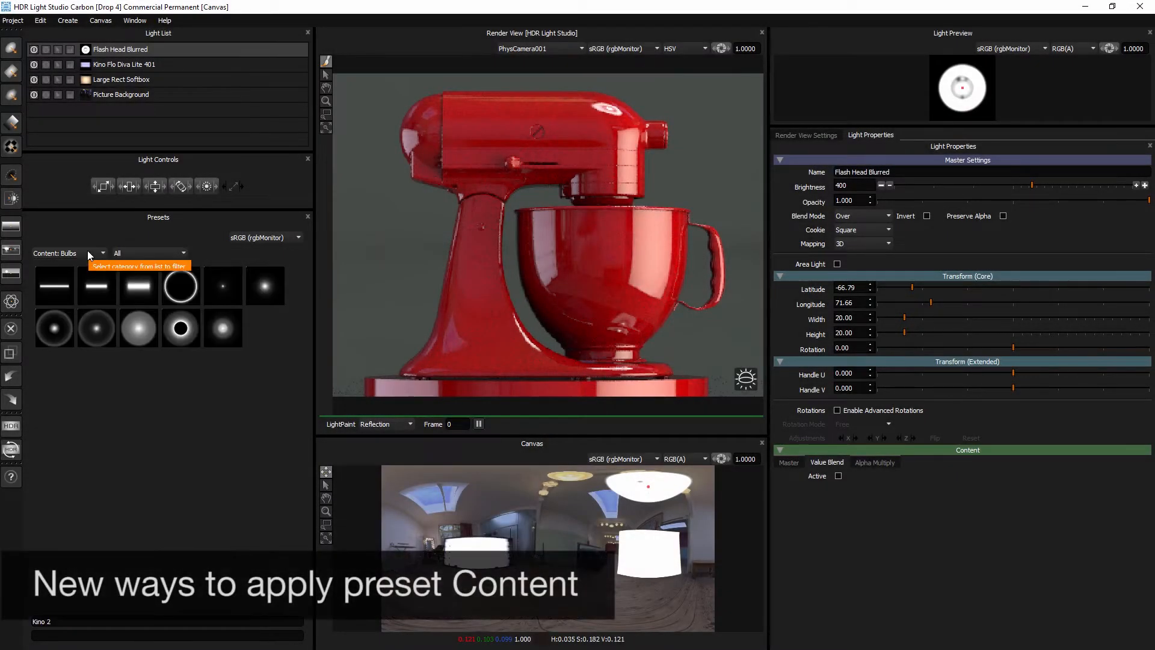
- Browse the preset categories, passing Gradients, and settle on Content: Images
{"action": "left_click", "coordinate": [95, 253]}
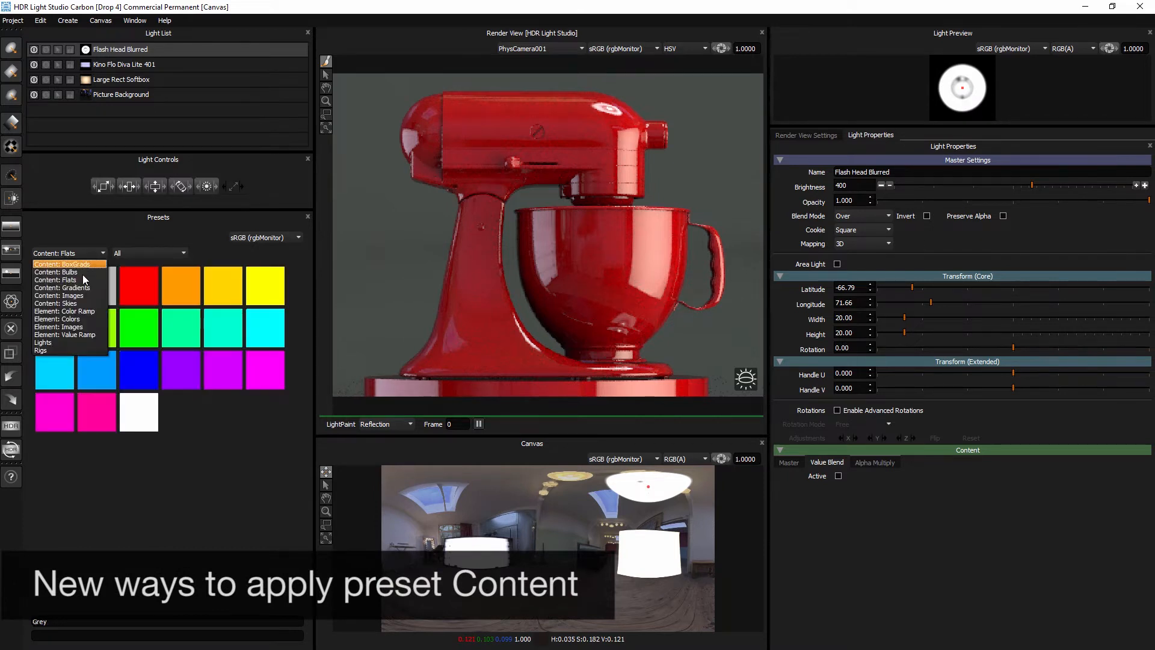
{"action": "left_click", "coordinate": [63, 287]}
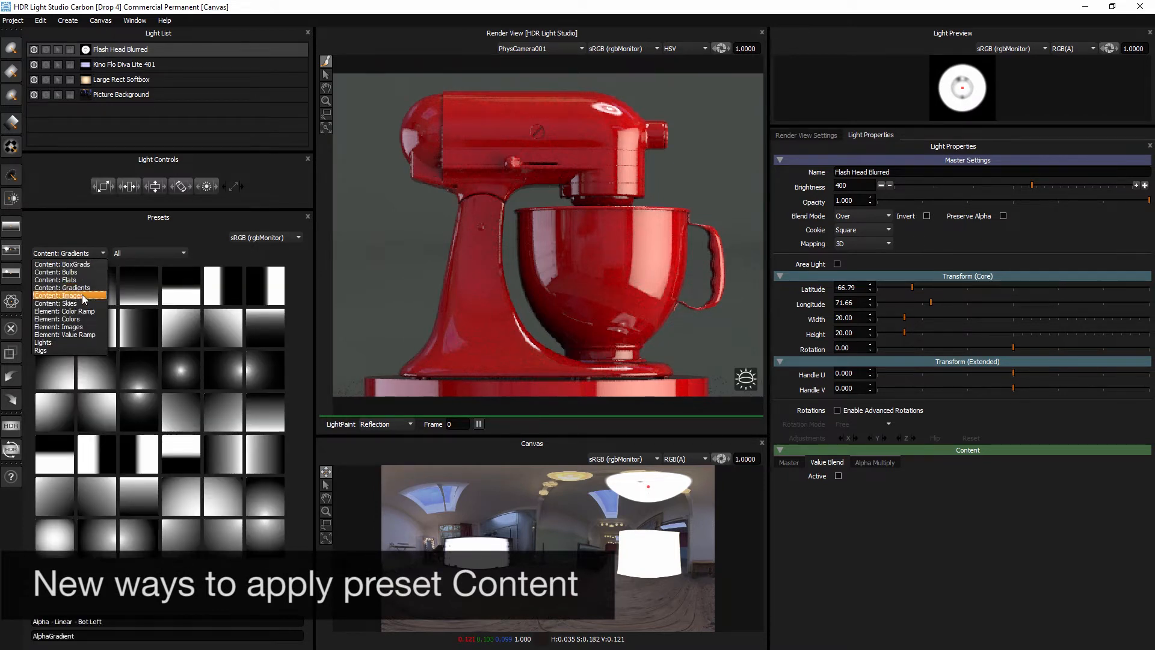
{"action": "left_click", "coordinate": [57, 295]}
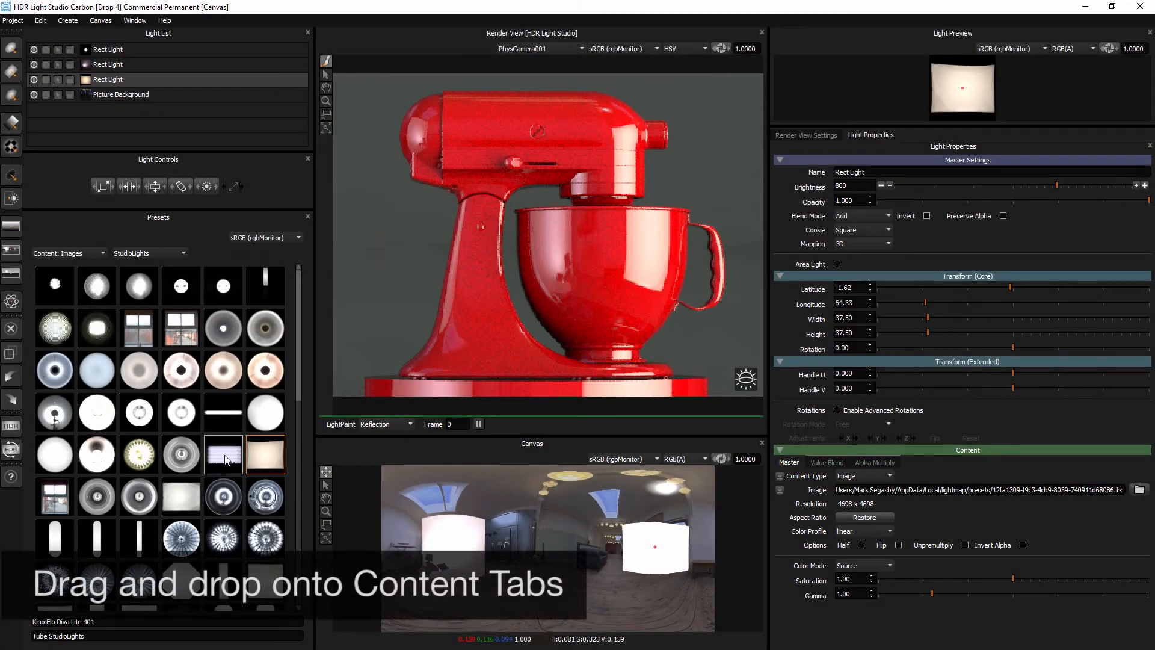
- Apply a StudioLights image preset as the Flash Head Blurred light's content
{"action": "left_click", "coordinate": [181, 328]}
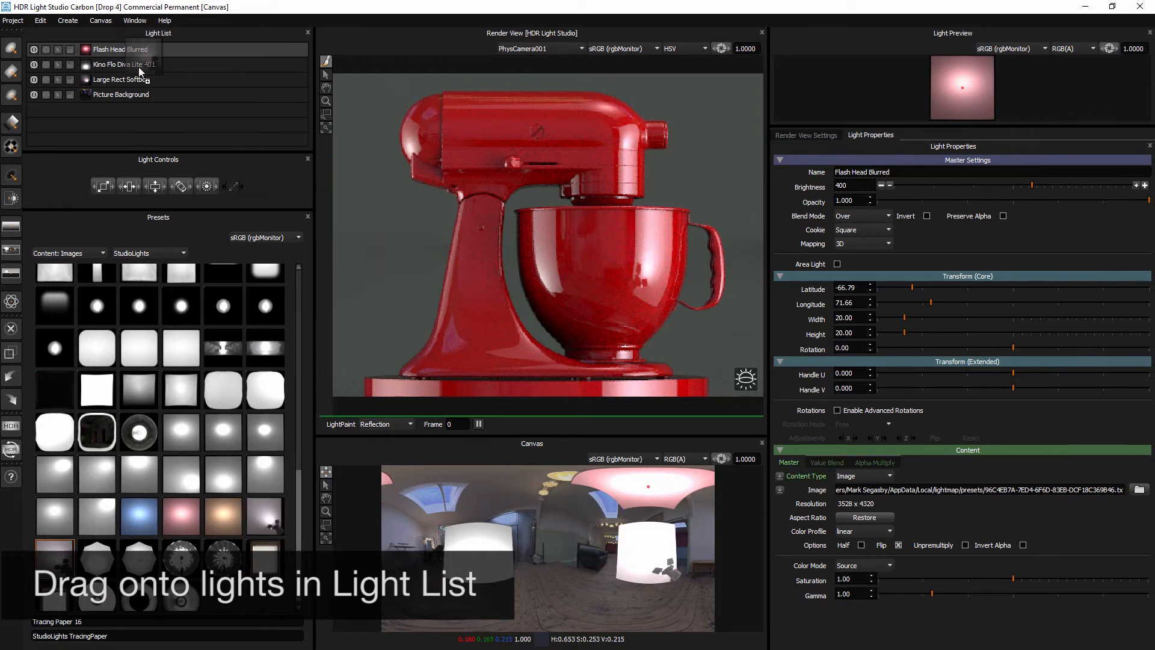
- Apply the preset to another light, then confirm converting twelve EXR files into presets
{"action": "left_click", "coordinate": [124, 64]}
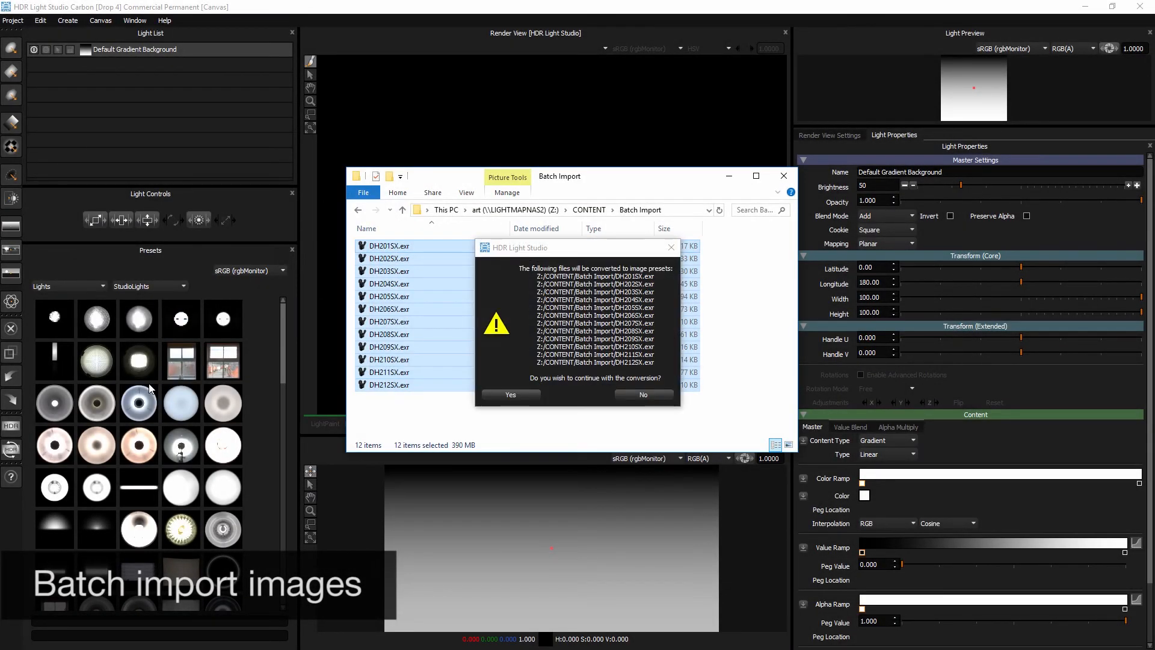
{"action": "left_click", "coordinate": [509, 394]}
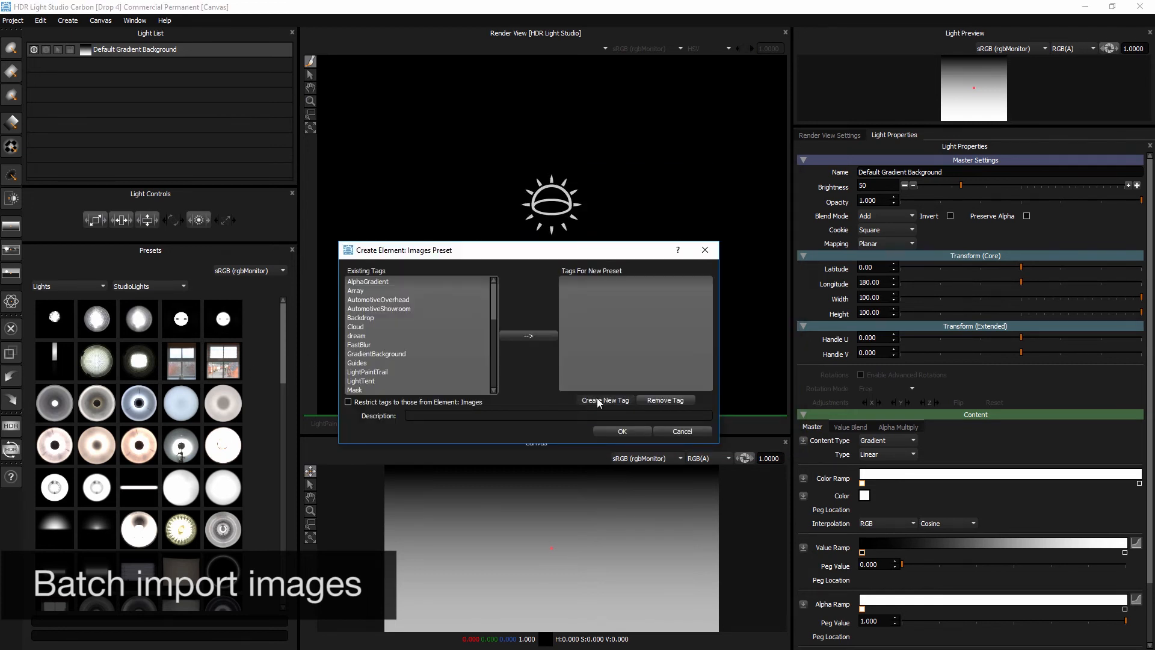
- Create the HDRIMaps tag and create the image presets with it
{"action": "left_click", "coordinate": [604, 400]}
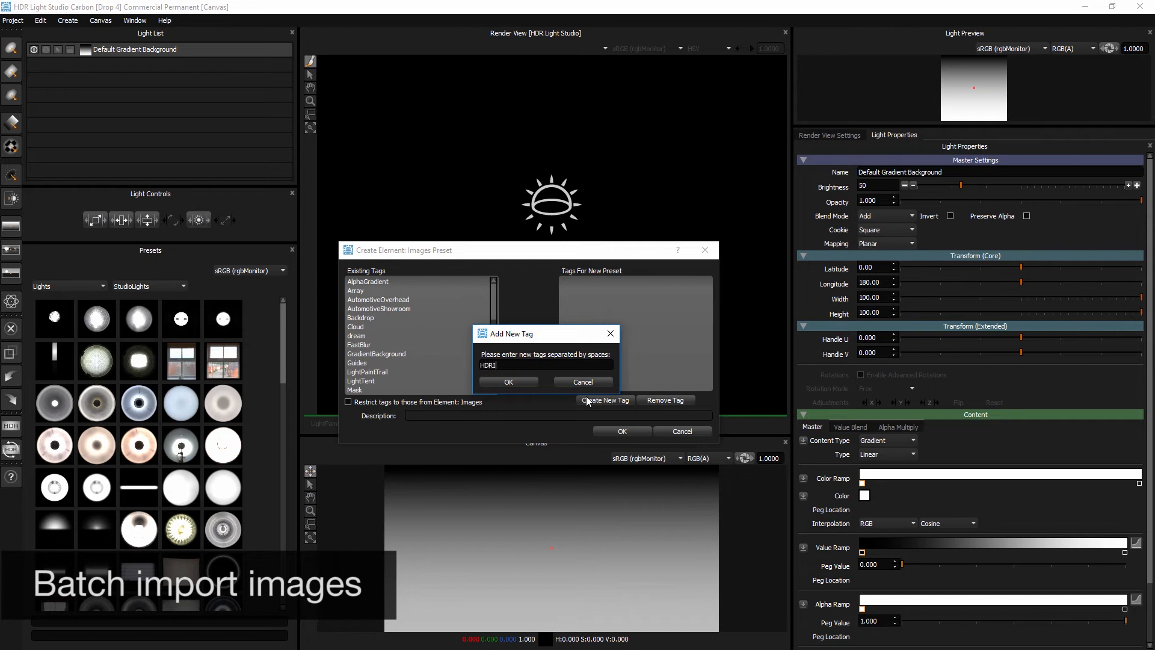
{"action": "type", "text": "Maps"}
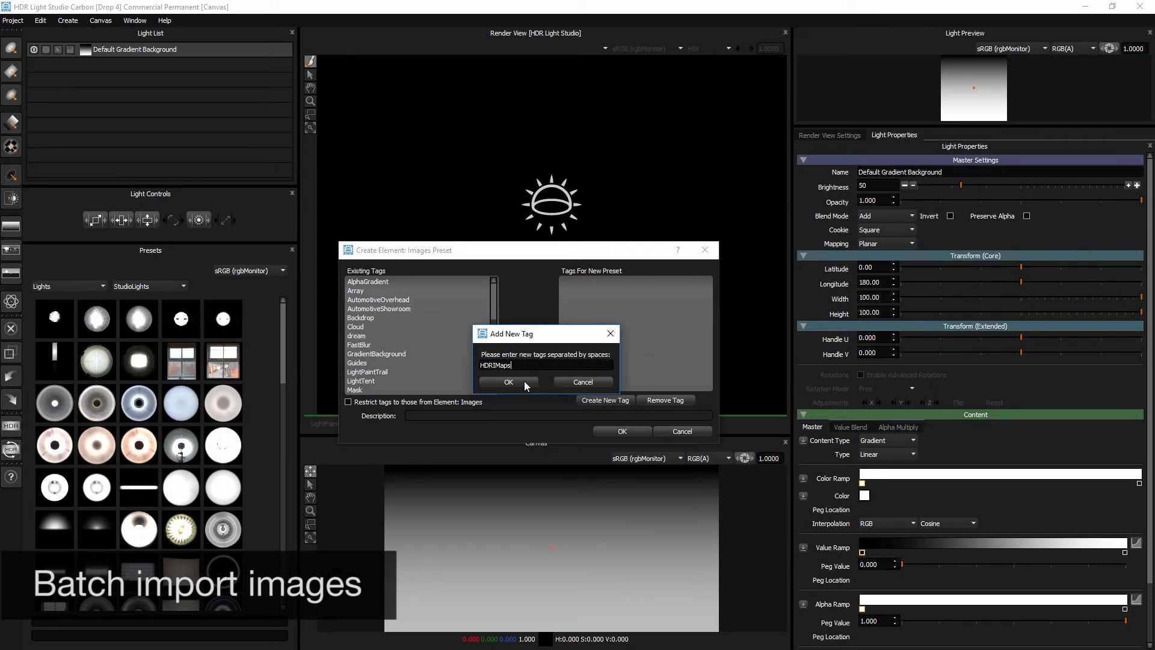
{"action": "left_click", "coordinate": [508, 382]}
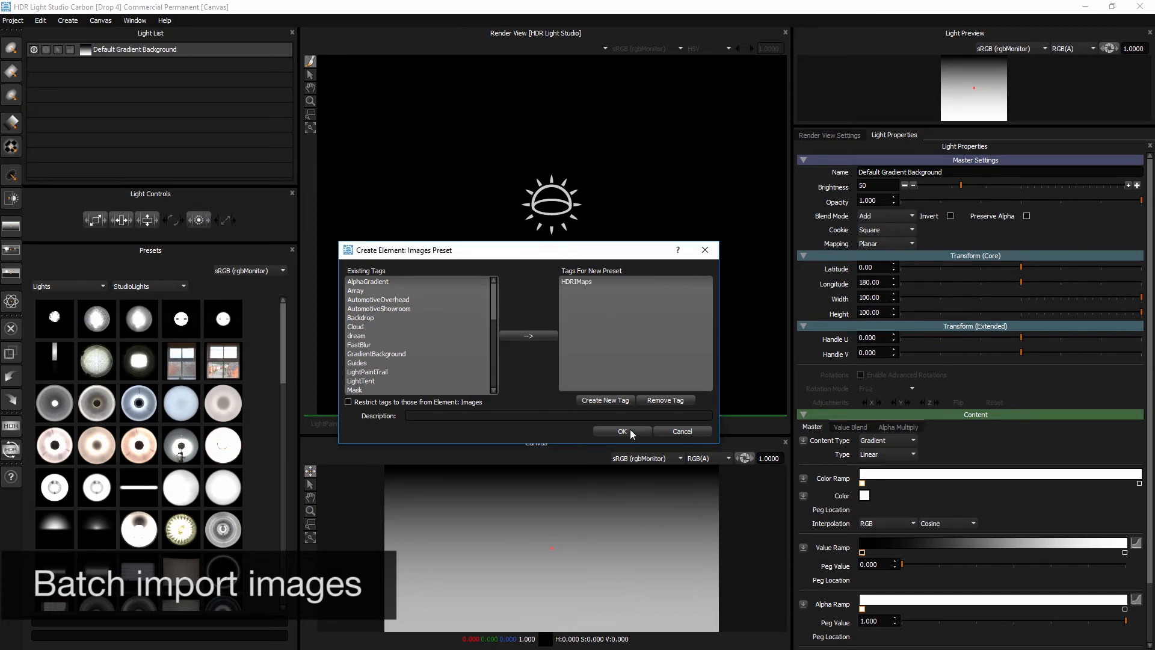
{"action": "left_click", "coordinate": [621, 431]}
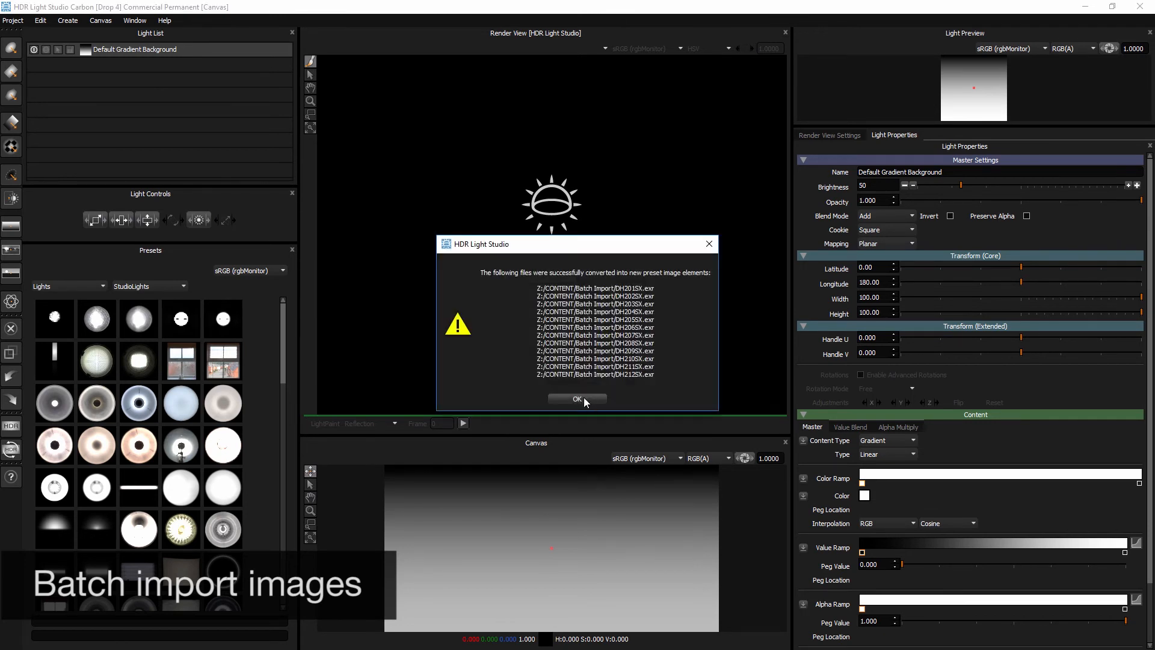
- Dismiss the success message and filter the image presets by the HDRIMaps tag
{"action": "left_click", "coordinate": [578, 398]}
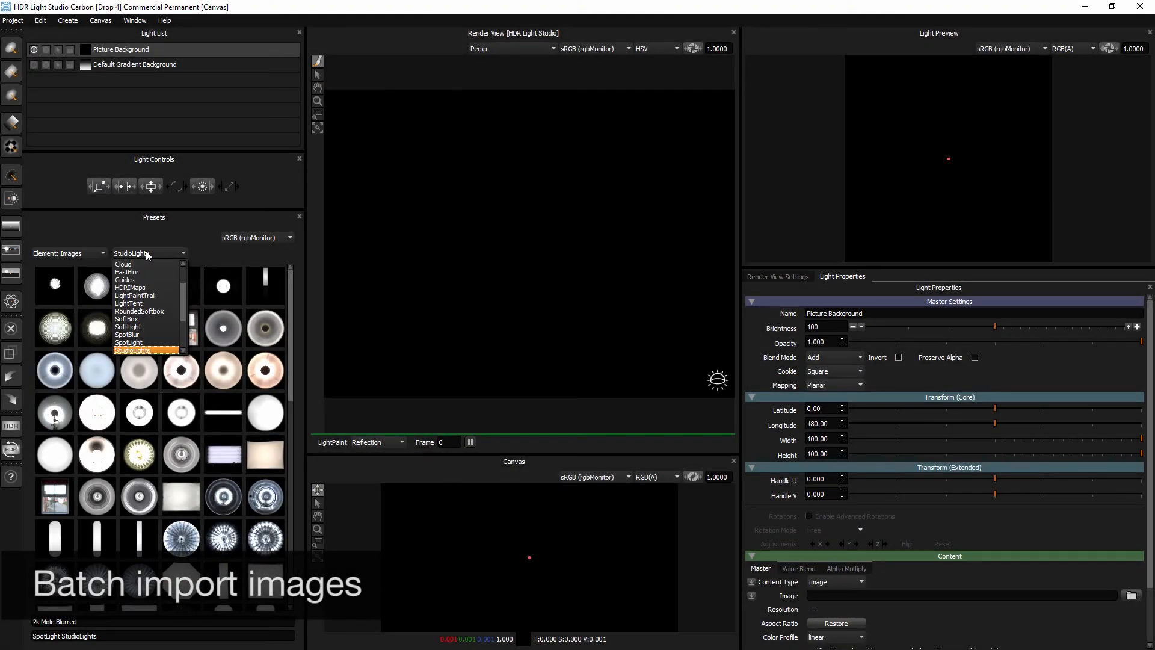
{"action": "left_click", "coordinate": [130, 288]}
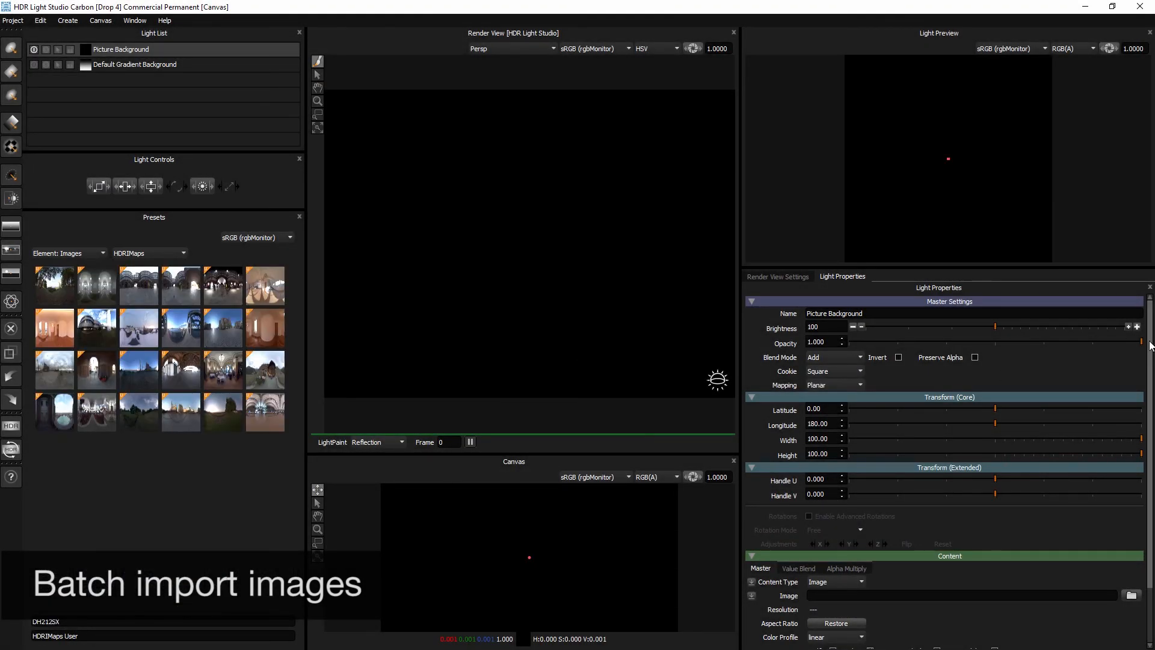